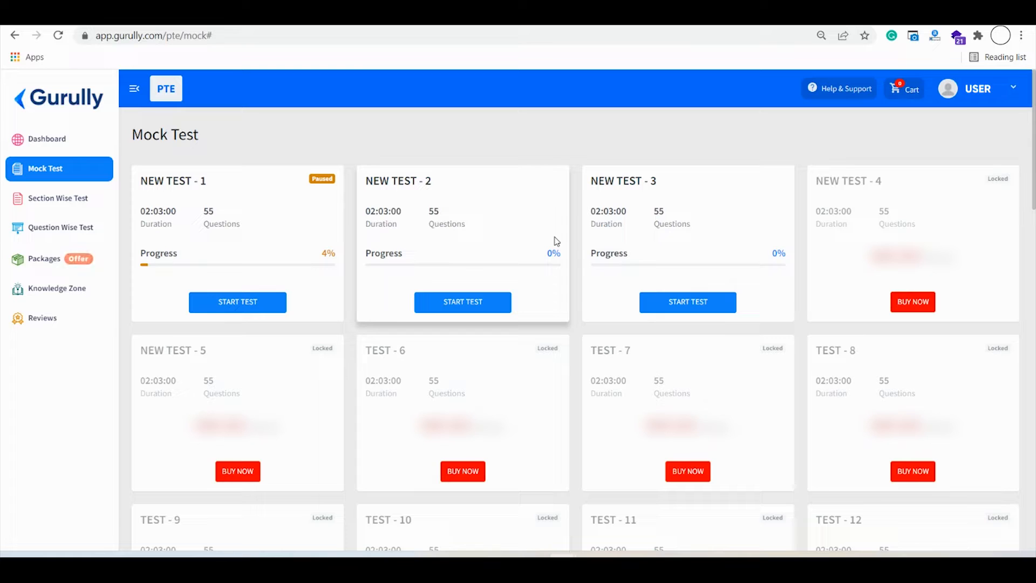
pyautogui.moveTo(582, 152)
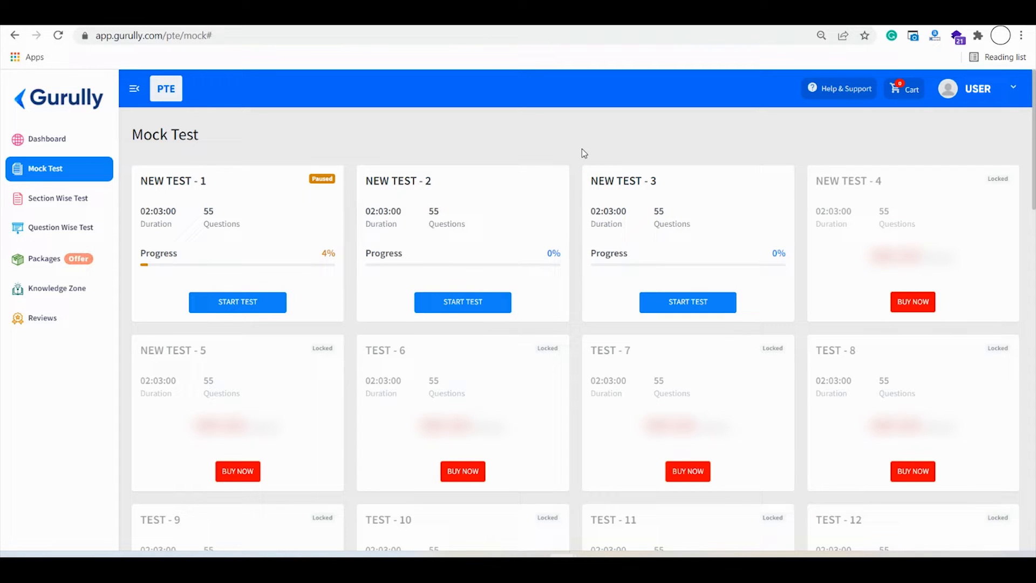
pyautogui.moveTo(565, 161)
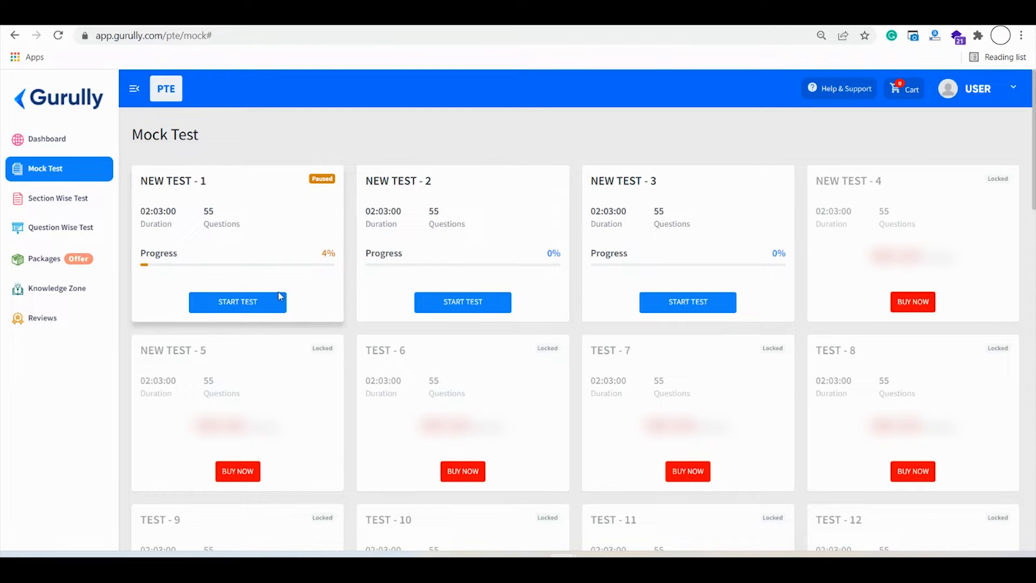
# Step: Start NEW TEST - 1 and advance past the NDA reminder to the headphone check, triggering Chrome's microphone prompt
pyautogui.click(237, 302)
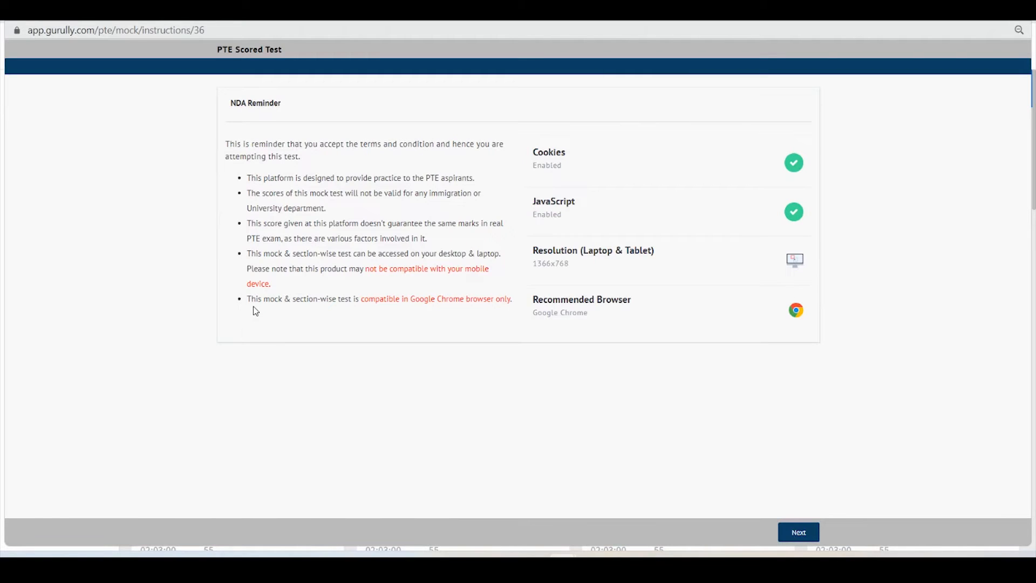
pyautogui.click(798, 532)
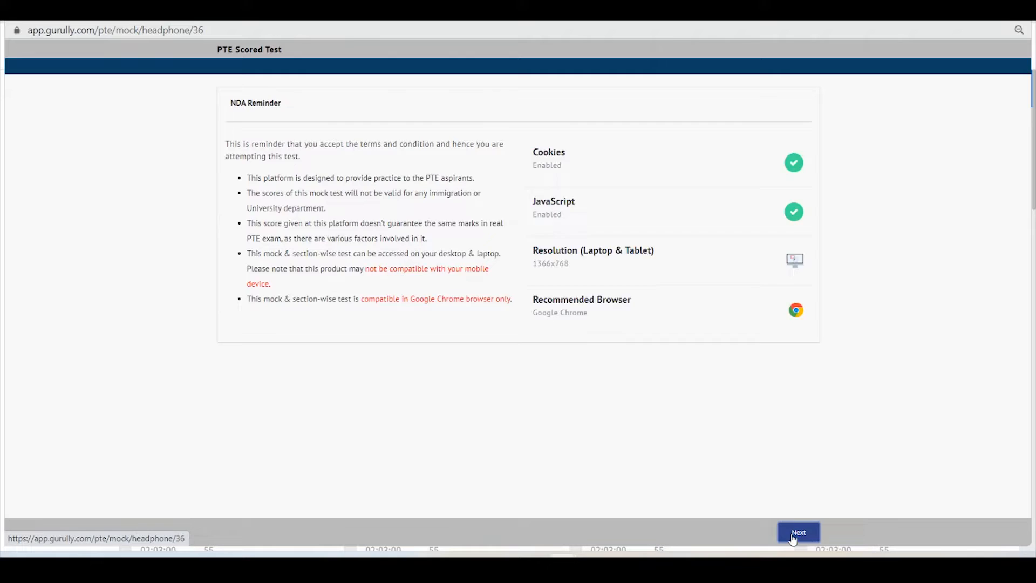
pyautogui.click(799, 532)
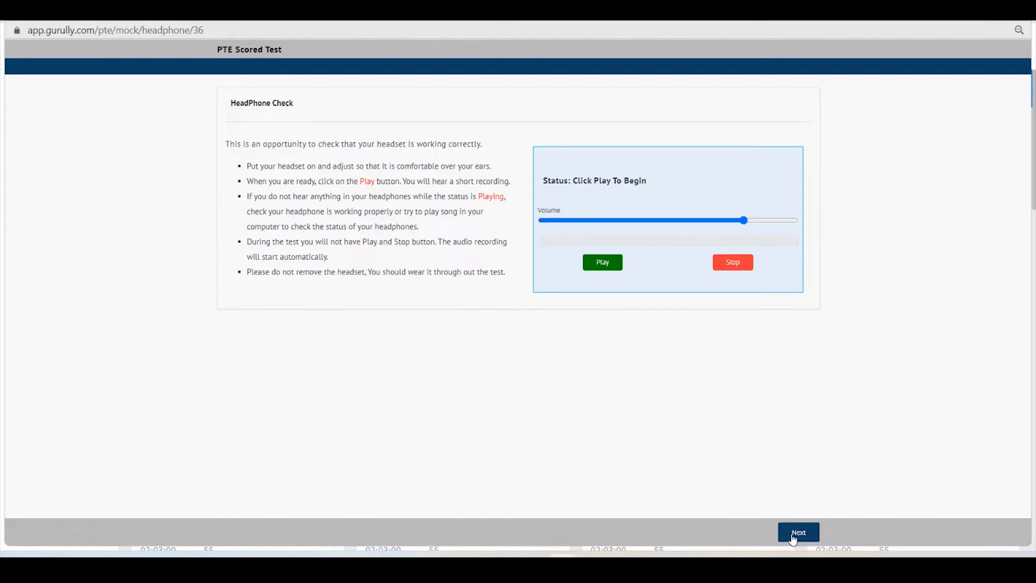
pyautogui.click(799, 533)
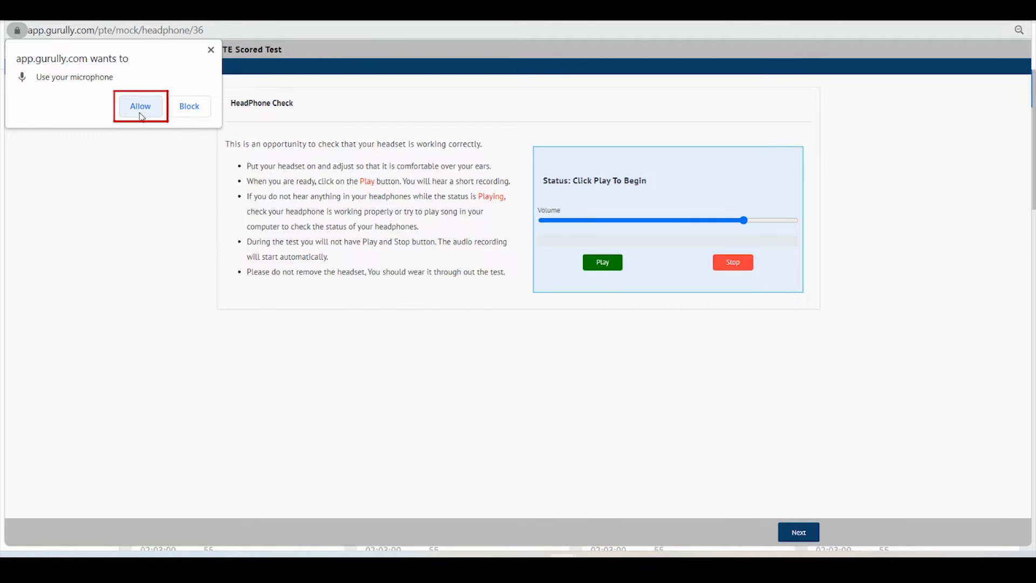
pyautogui.moveTo(799, 532)
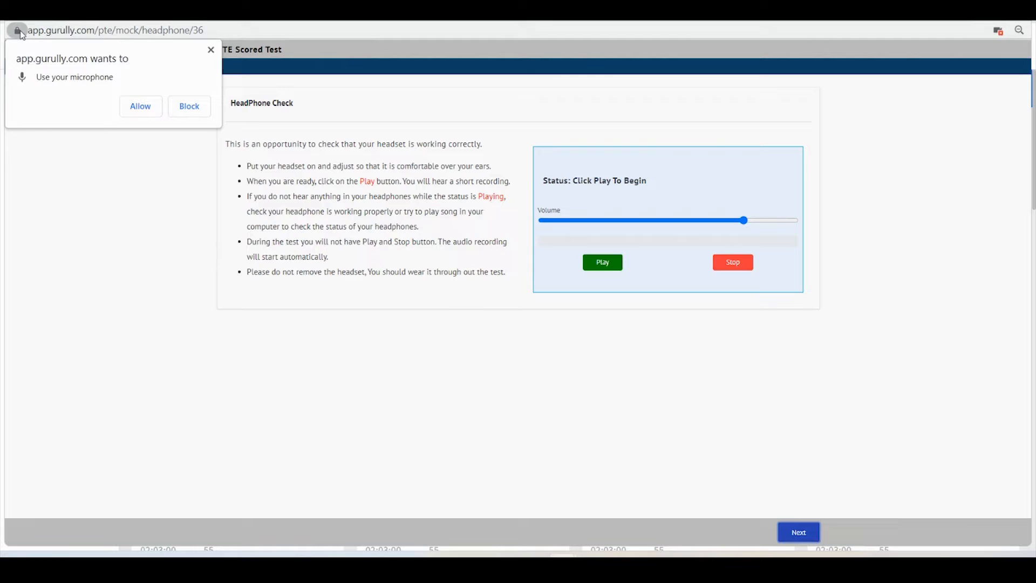
# Step: Via the lock icon's Site settings, change app.gurully.com's Microphone permission to Allow
pyautogui.click(18, 31)
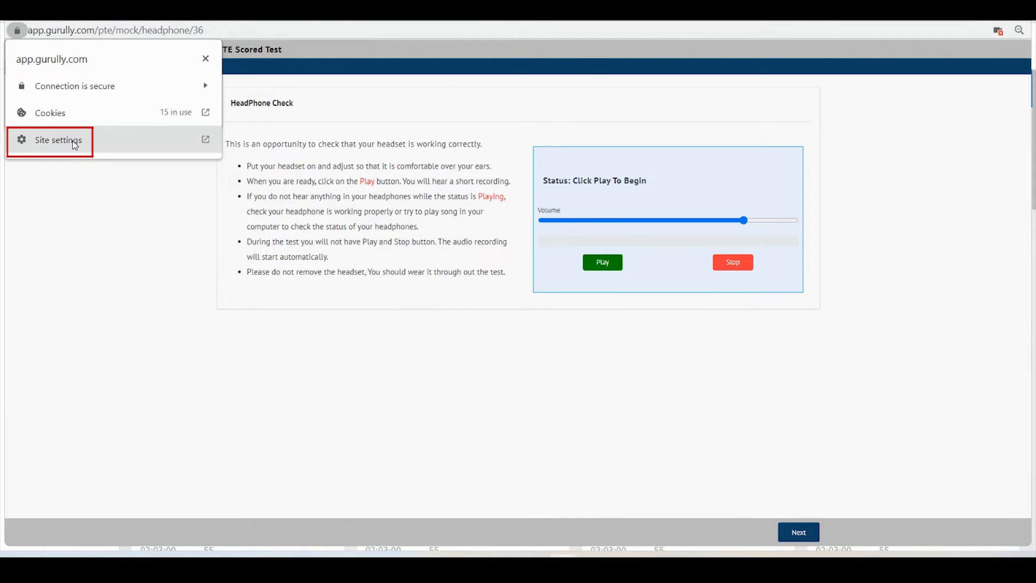
pyautogui.click(59, 140)
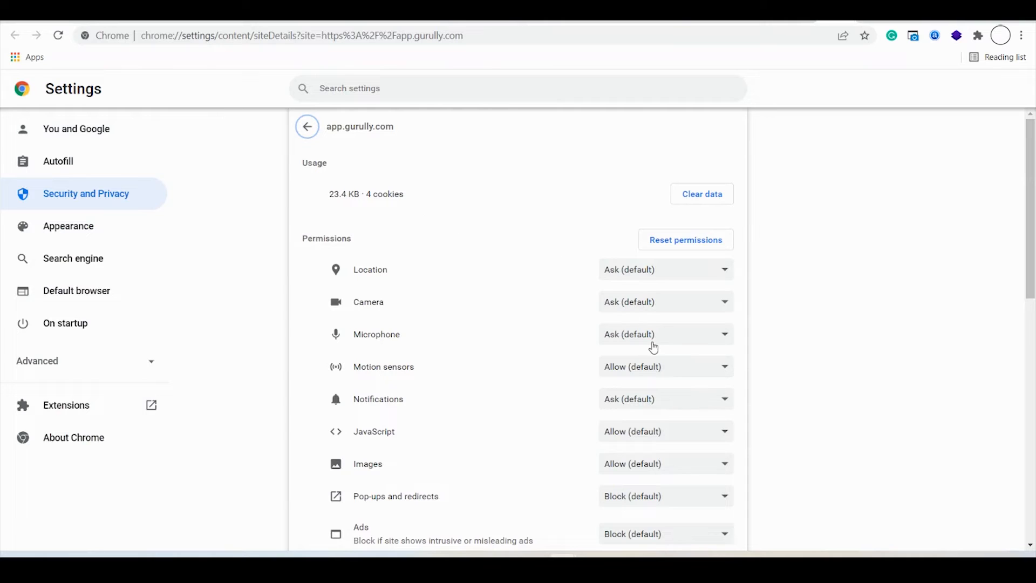
pyautogui.click(664, 334)
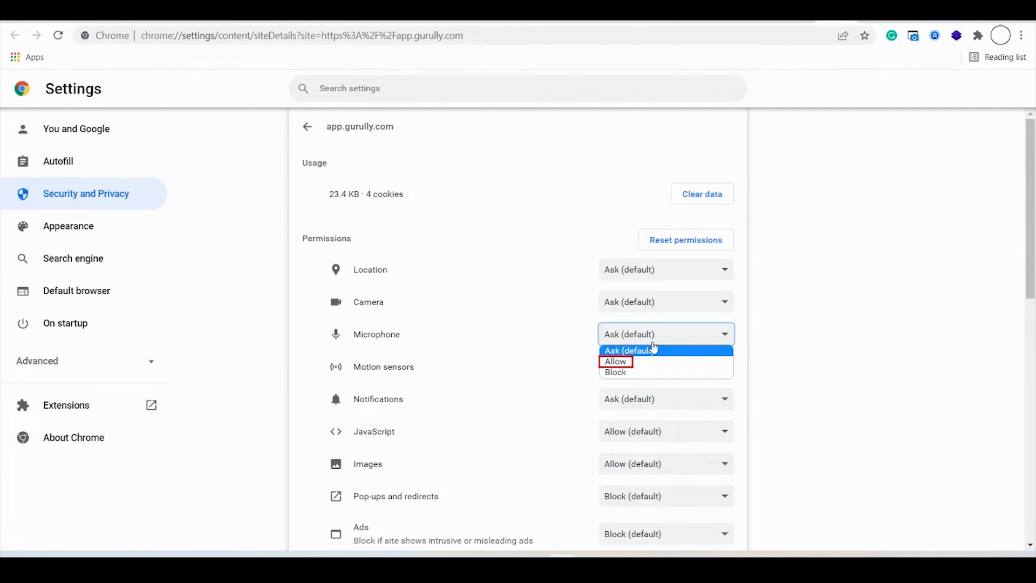
pyautogui.click(615, 362)
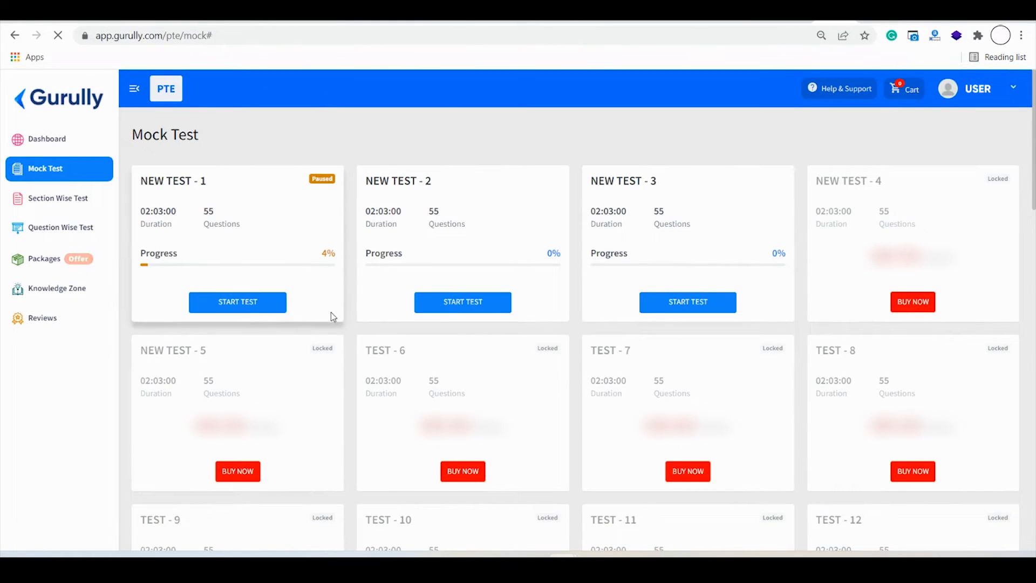
# Step: Restart NEW TEST - 1 and pass the NDA, headphone and microphone checks with no prompt
pyautogui.click(237, 303)
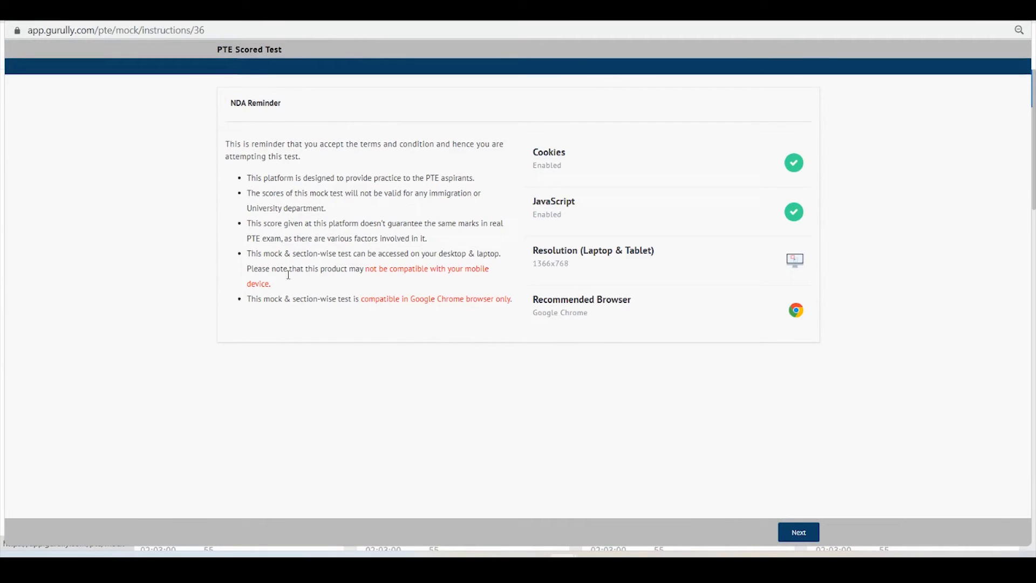
pyautogui.click(797, 532)
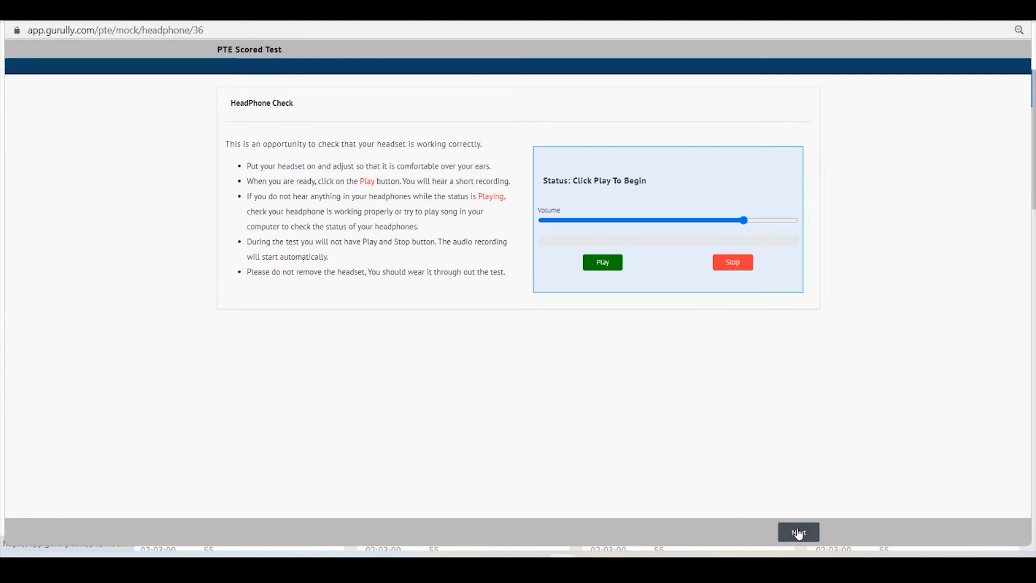
pyautogui.click(797, 533)
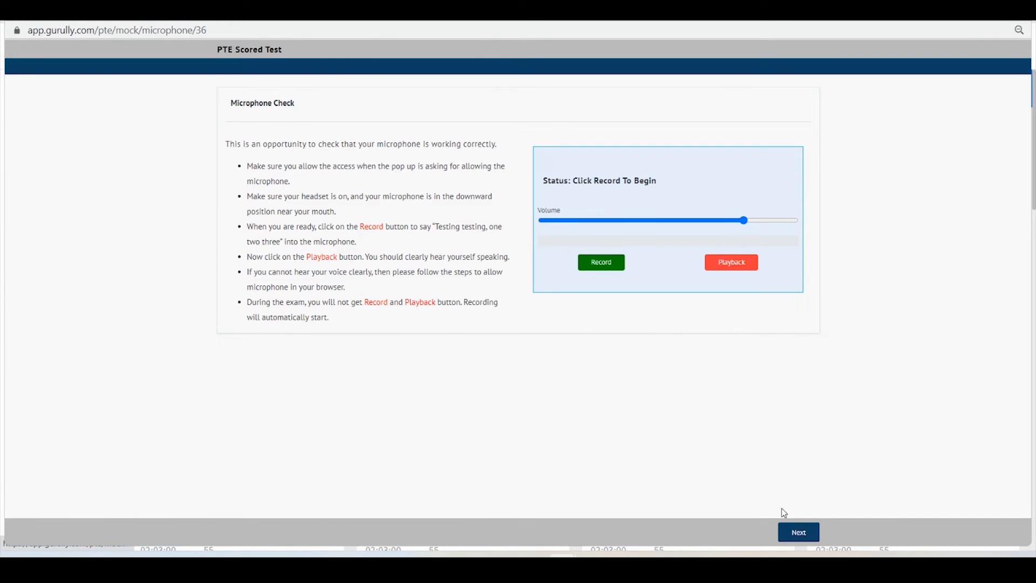
pyautogui.click(798, 533)
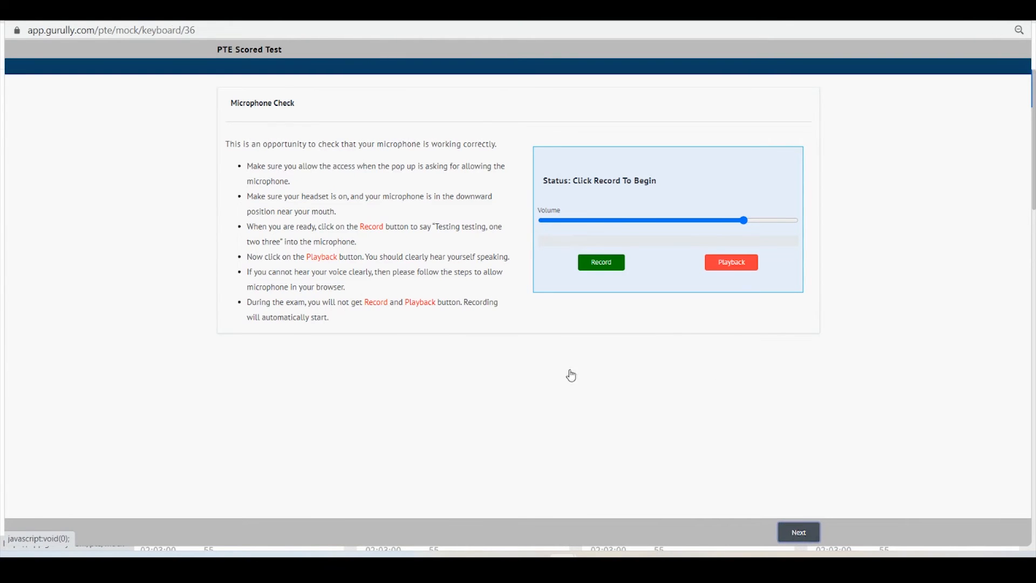
# Step: Continue past the keyboard check and personal introduction to begin Part 1 Speaking's Read Aloud question
pyautogui.click(799, 532)
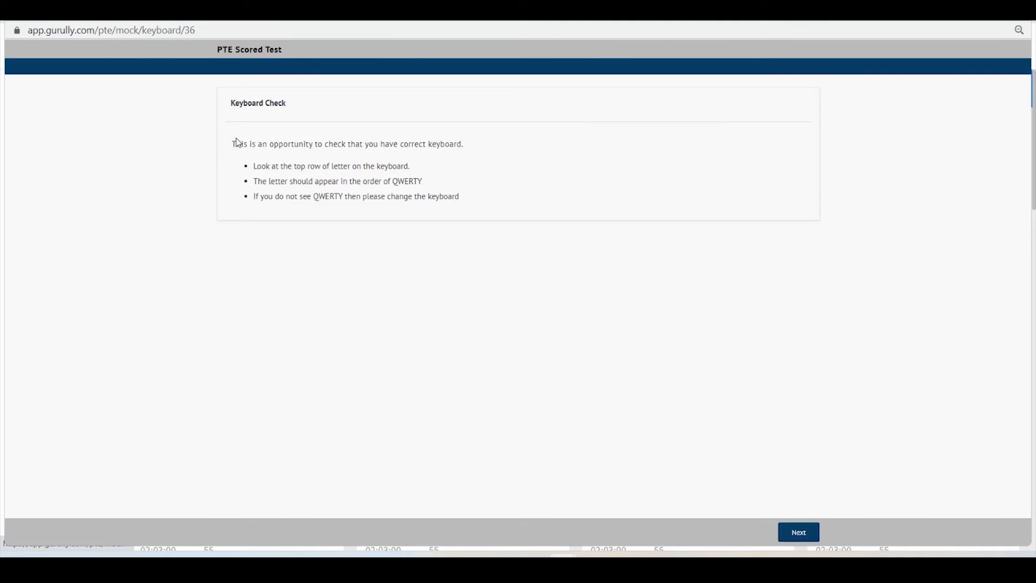
pyautogui.click(798, 532)
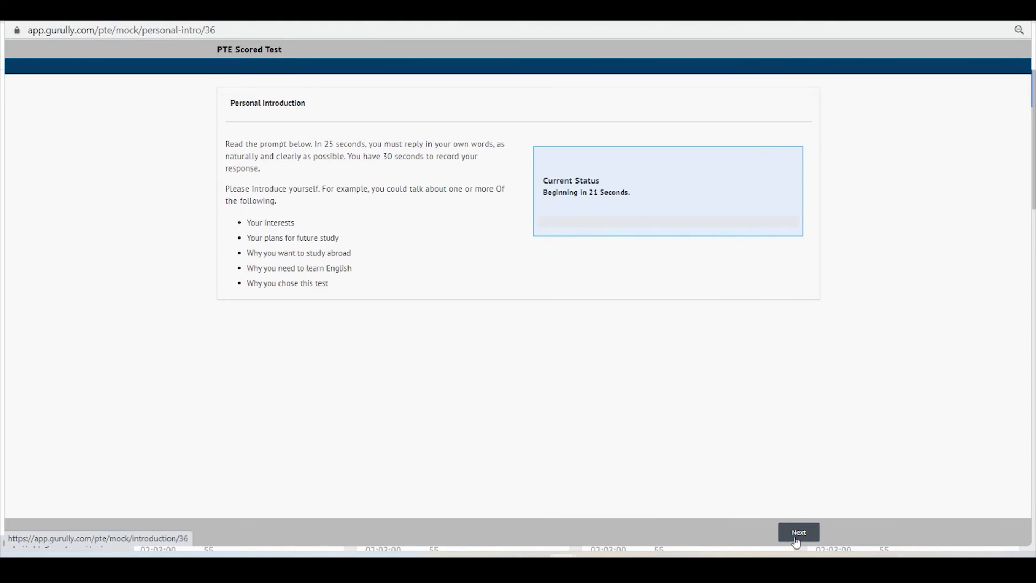
pyautogui.click(799, 532)
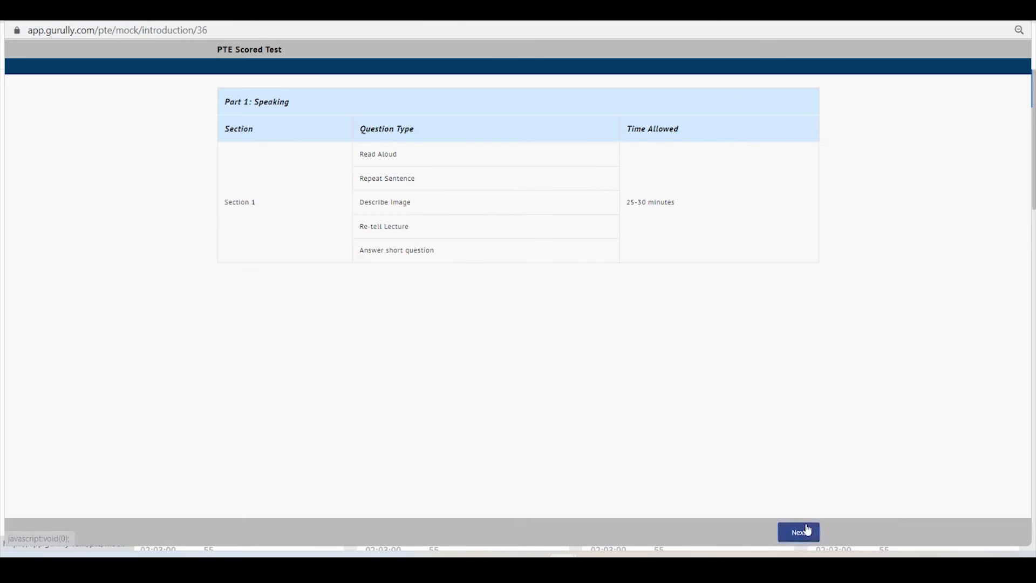
pyautogui.click(799, 533)
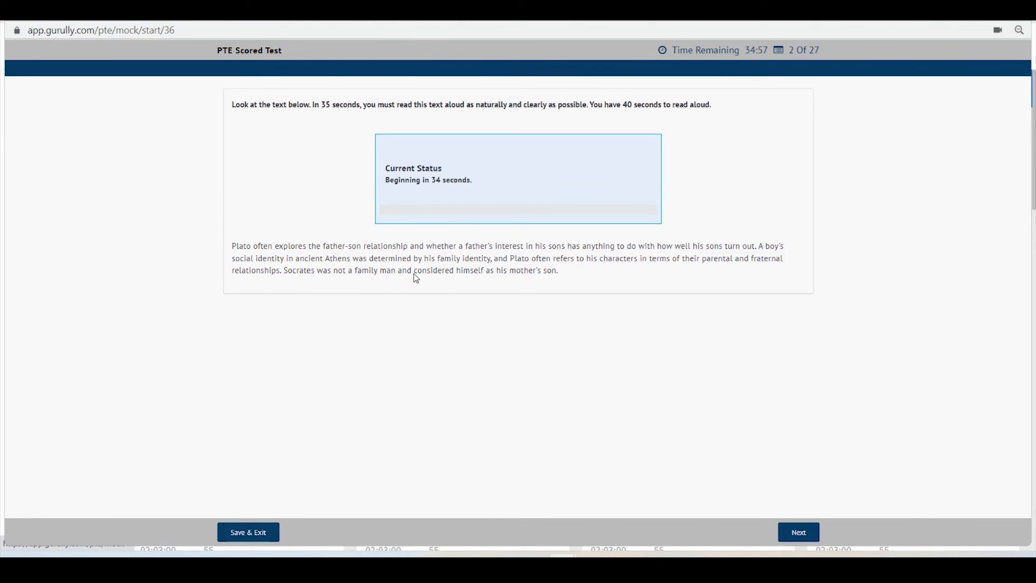